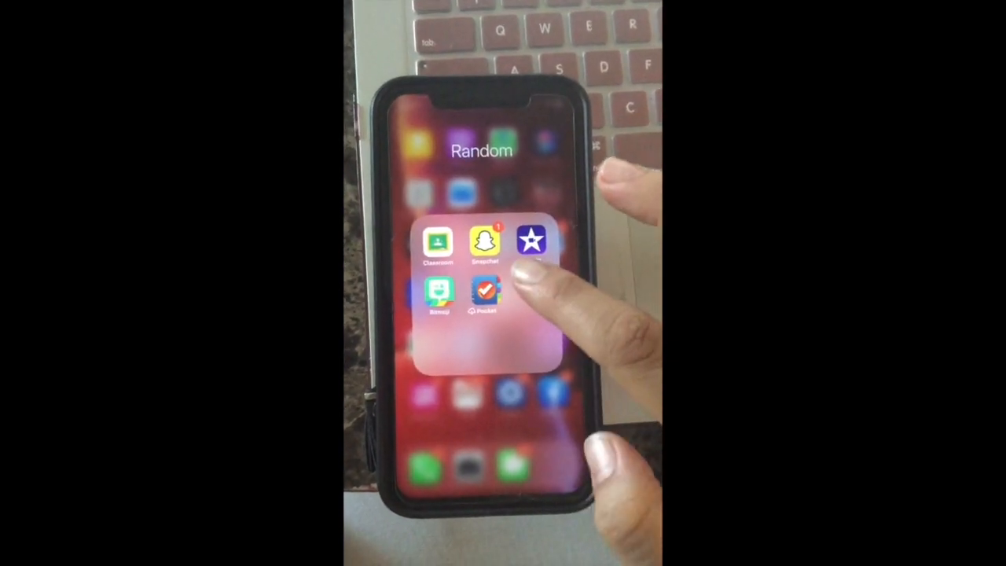
Launch Snapchat from the Random folder and search lenses for 'bit'
left_click(483, 239)
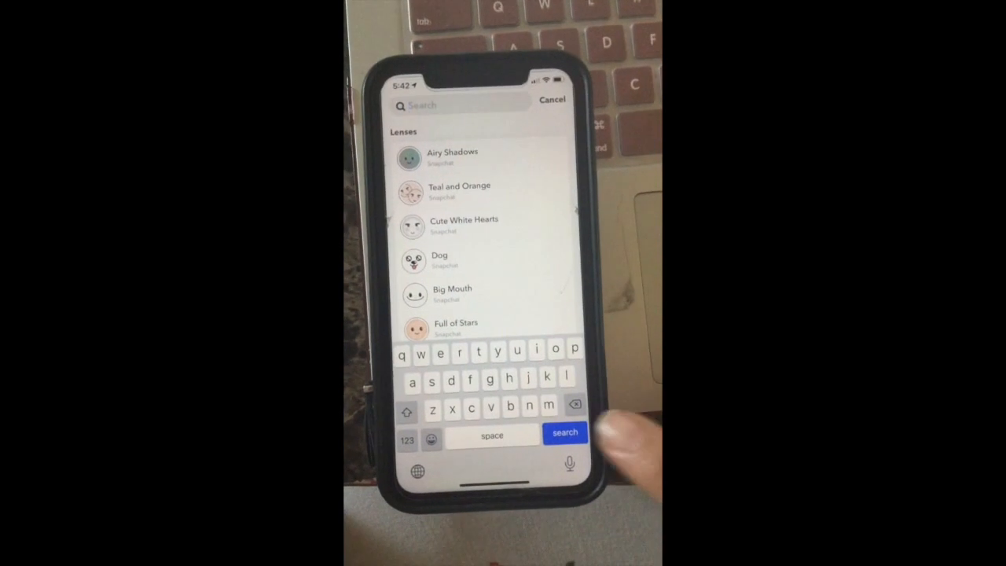
type("b")
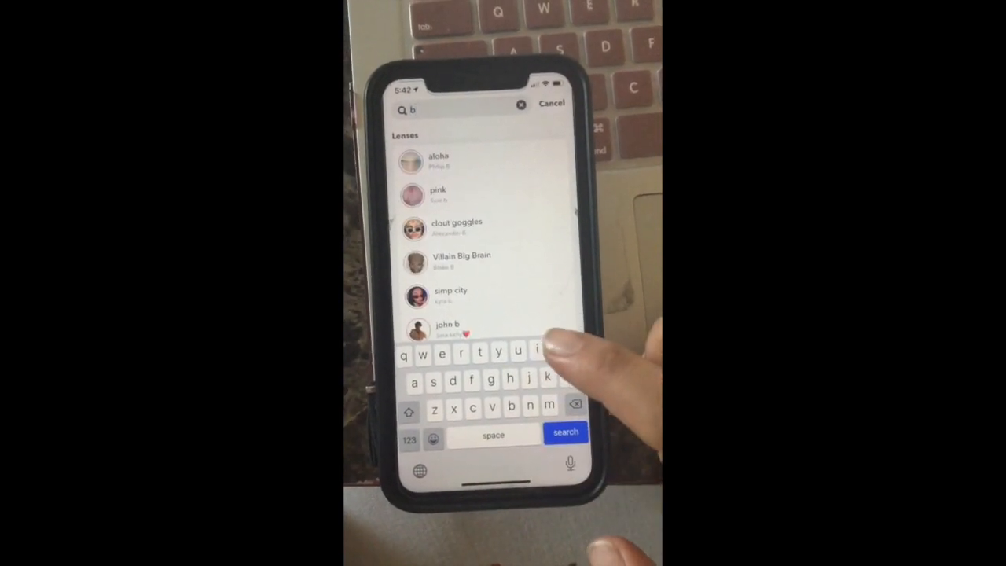
type("it")
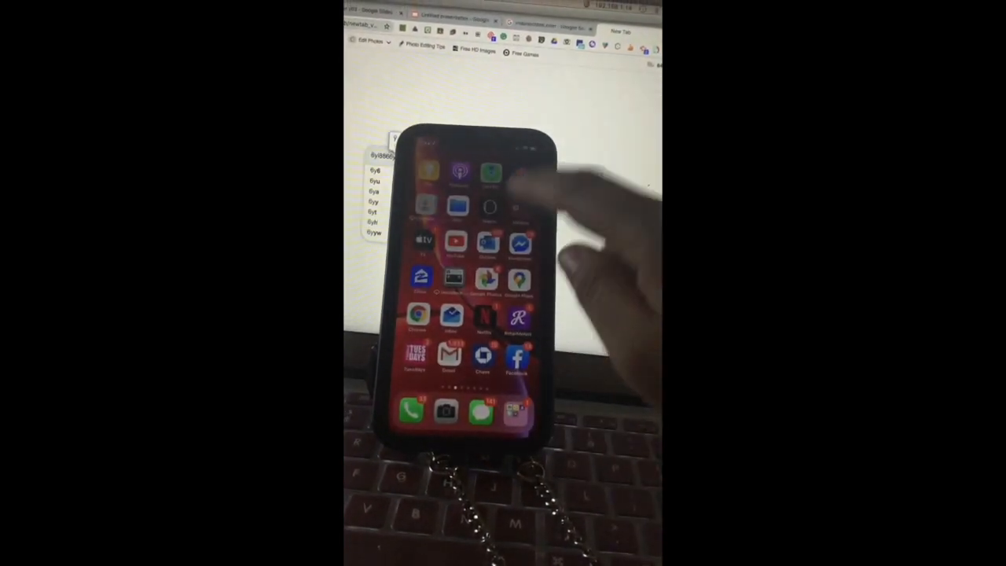
Scroll through iOS Photos to find the recorded Bitmoji video
scroll("left", 3)
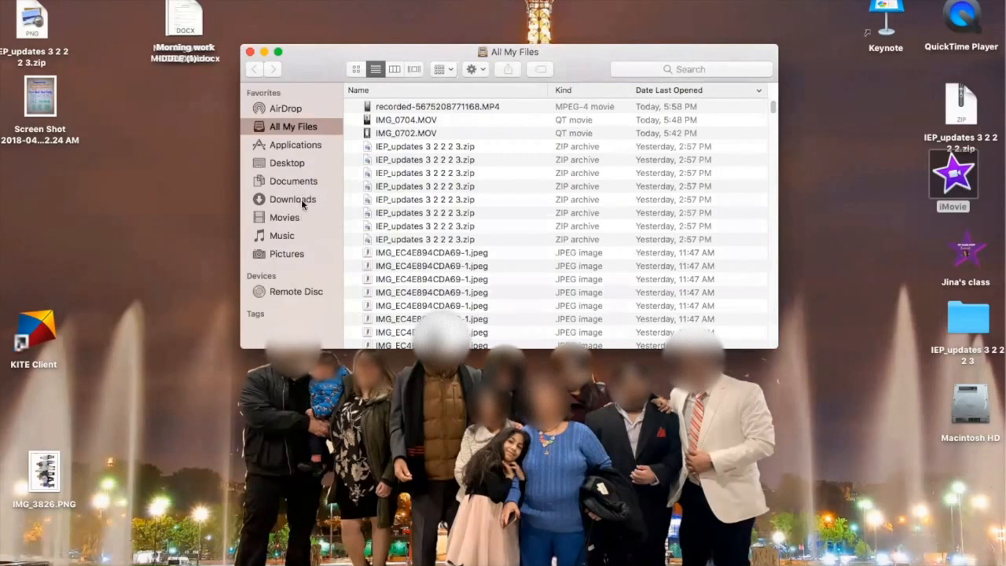
Select the recorded Bitmoji MP4 in Downloads, preview its animation, then close the preview
left_click(292, 198)
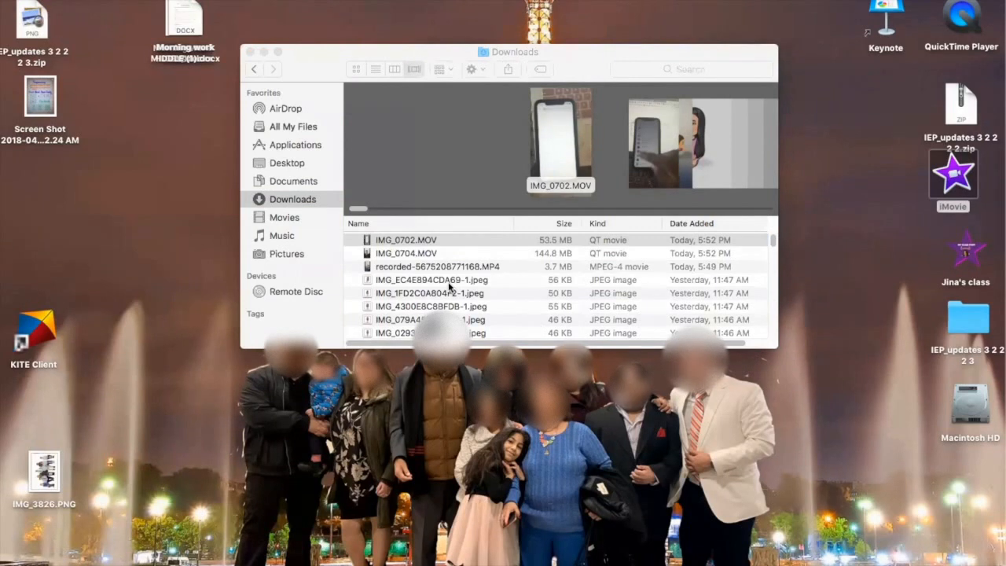
left_click(406, 239)
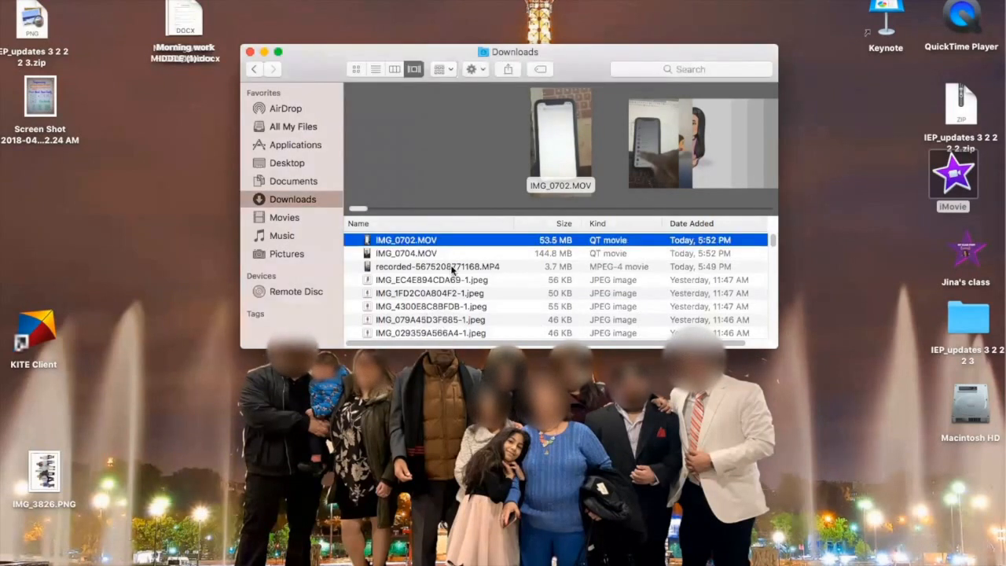
left_click(436, 267)
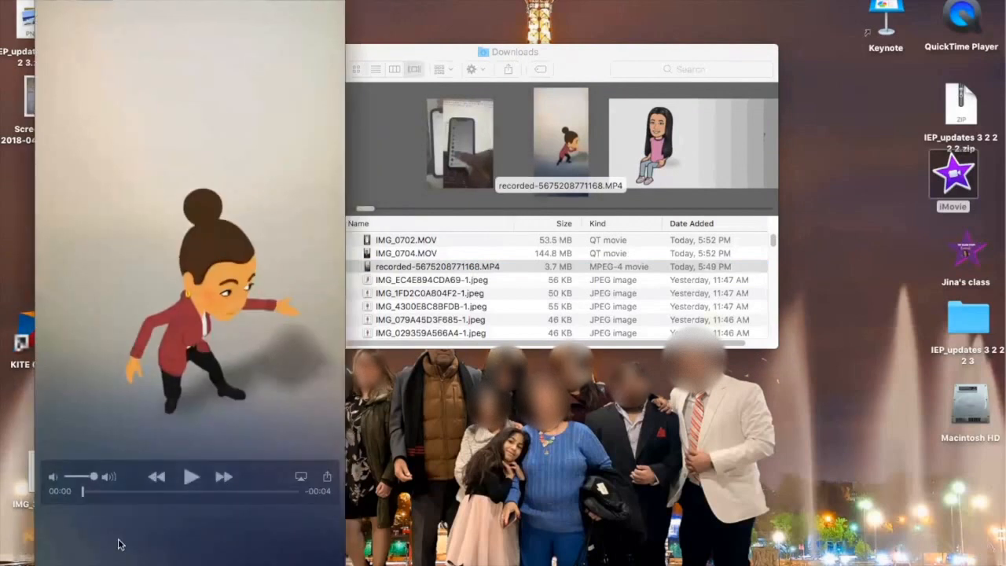
left_click(191, 476)
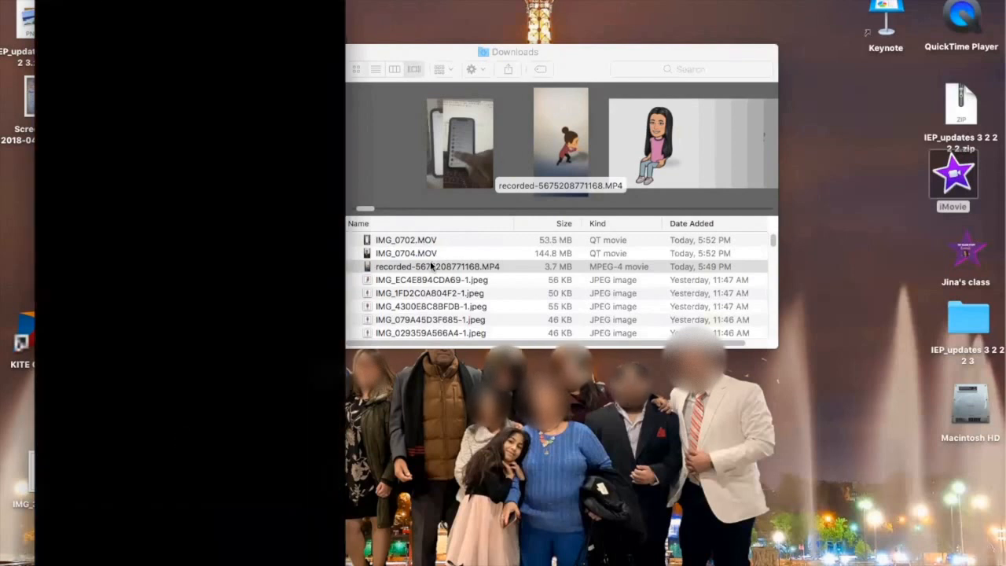
left_click(436, 266)
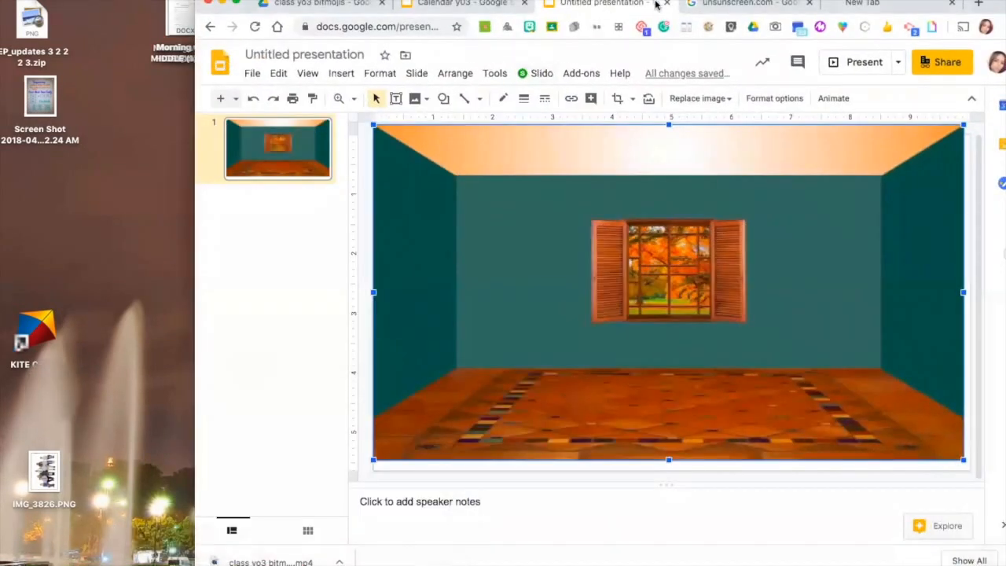
Open the 'Unscreen: Remove Video Background' result from the Google search tab
left_click(738, 3)
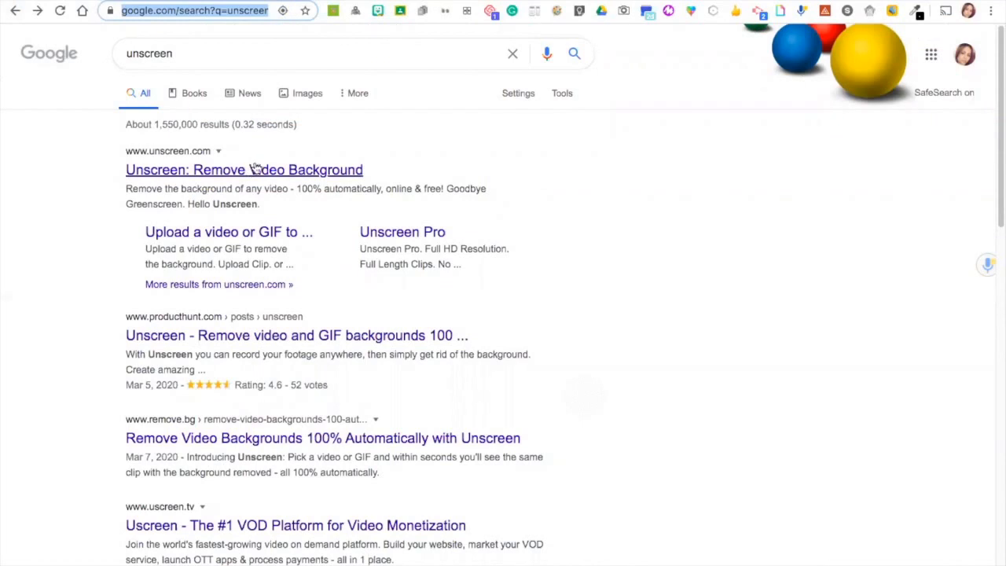
left_click(244, 170)
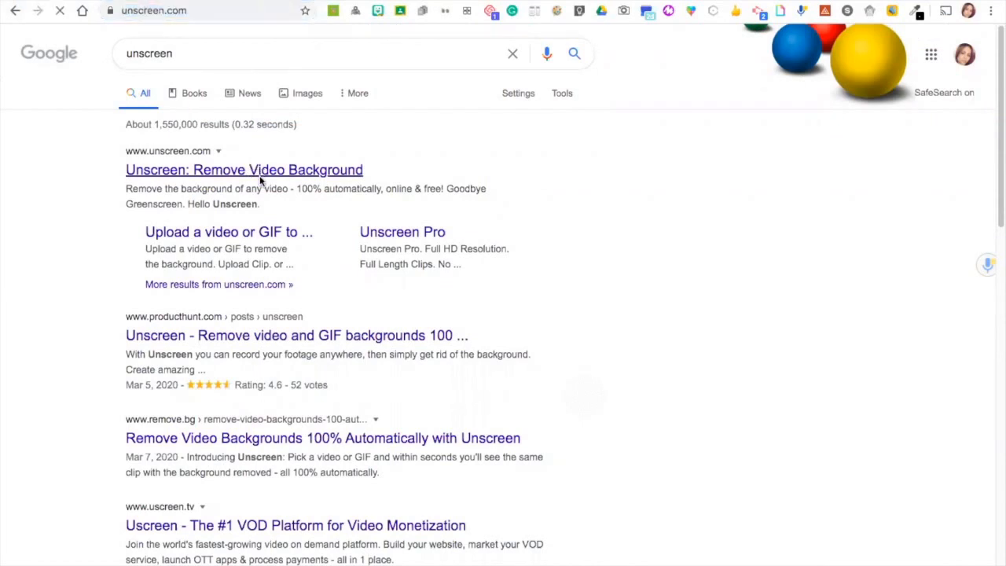
left_click(244, 169)
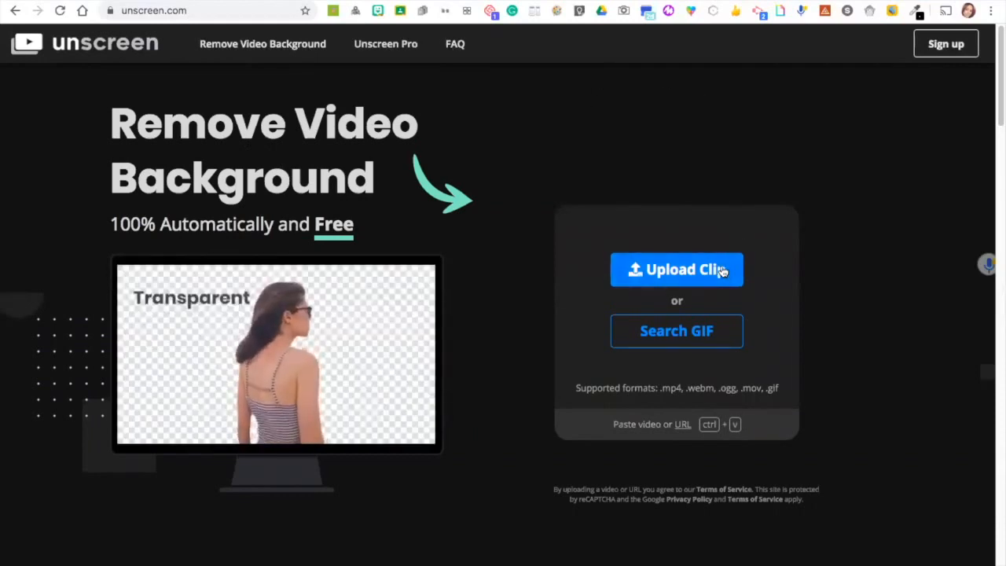
Upload the recorded Bitmoji MP4 from Downloads to Unscreen
left_click(677, 269)
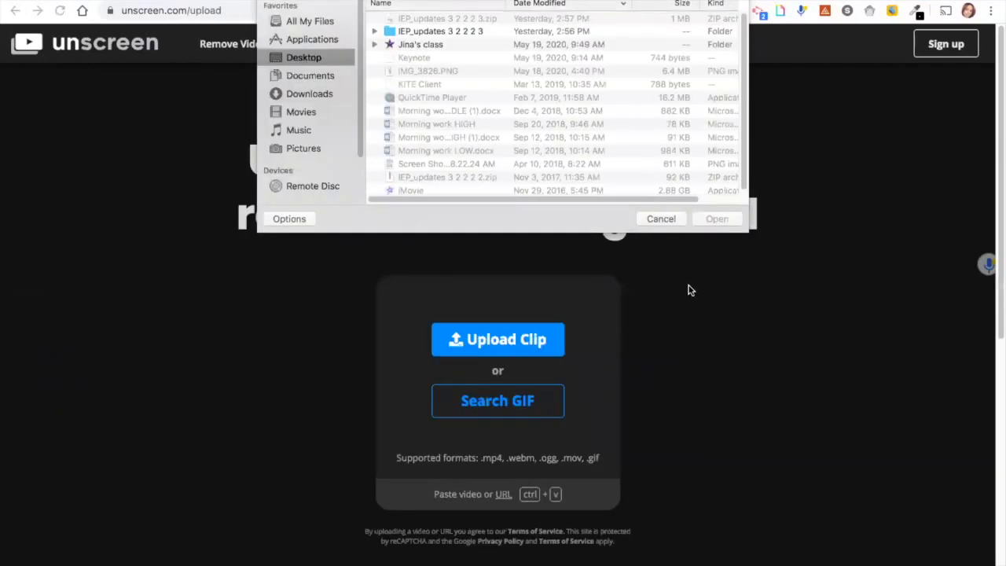
left_click(309, 93)
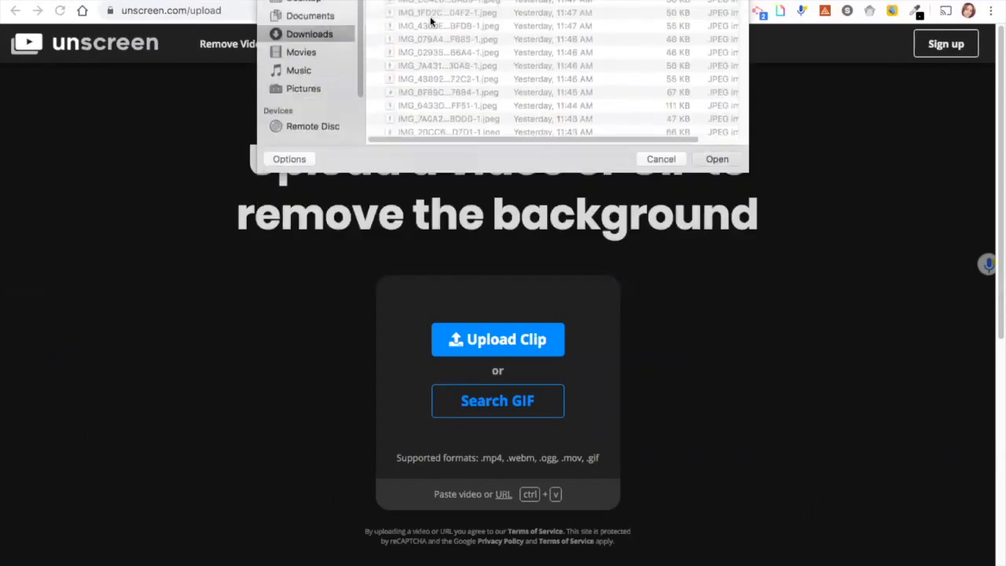
left_click(716, 159)
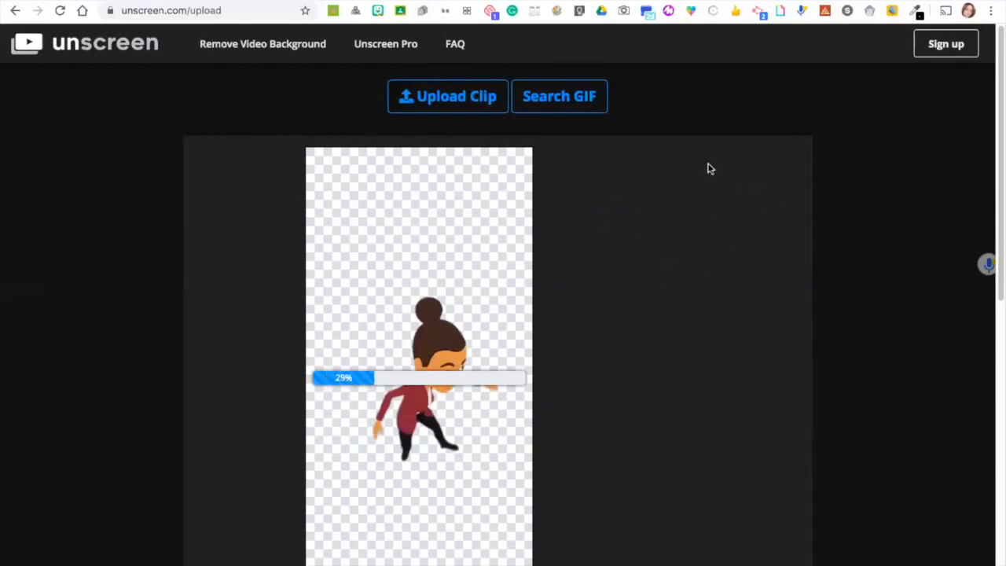
mouse_move(674, 211)
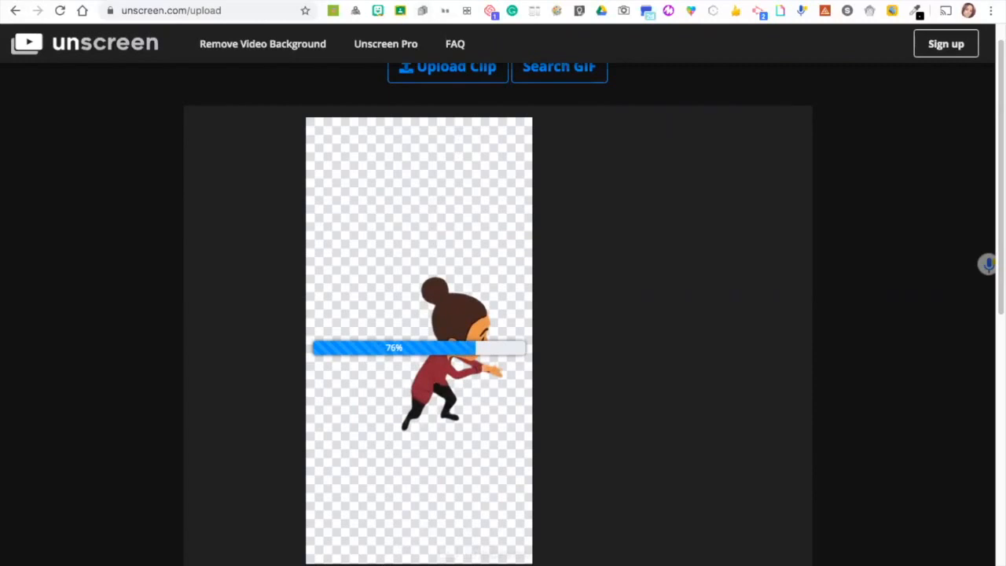
mouse_move(635, 353)
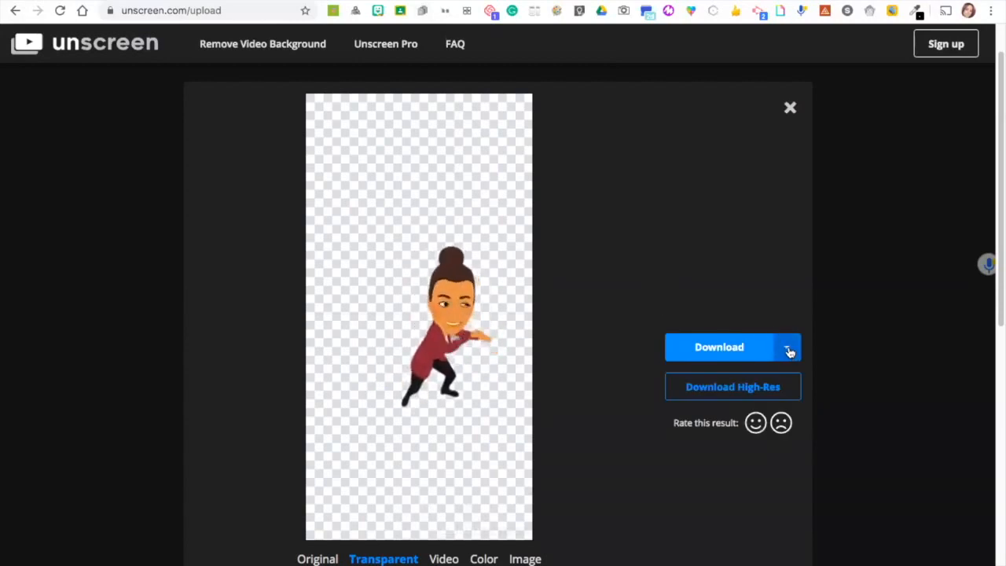
Choose GIF from the Download format dropdown for the transparent Bitmoji
left_click(786, 346)
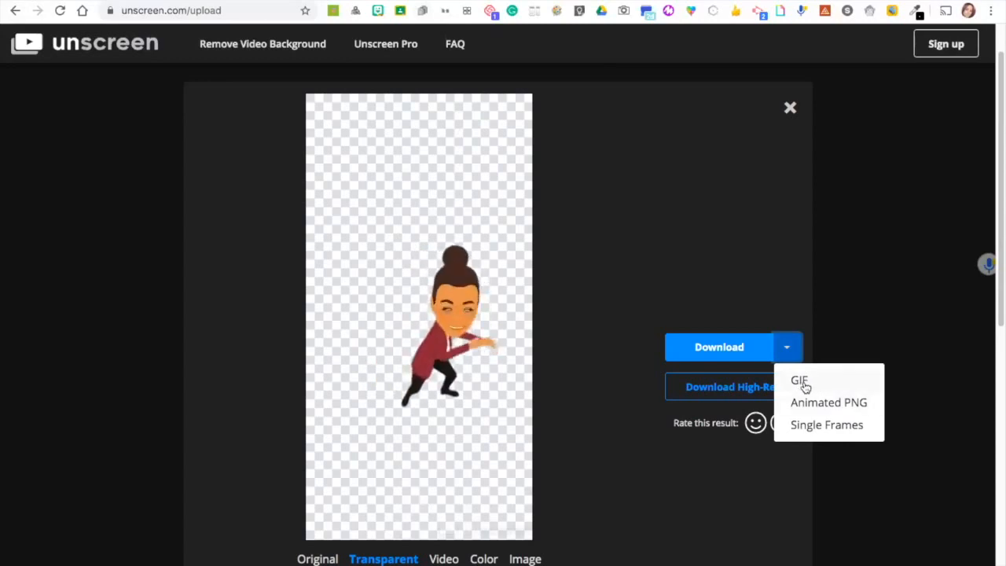
left_click(799, 381)
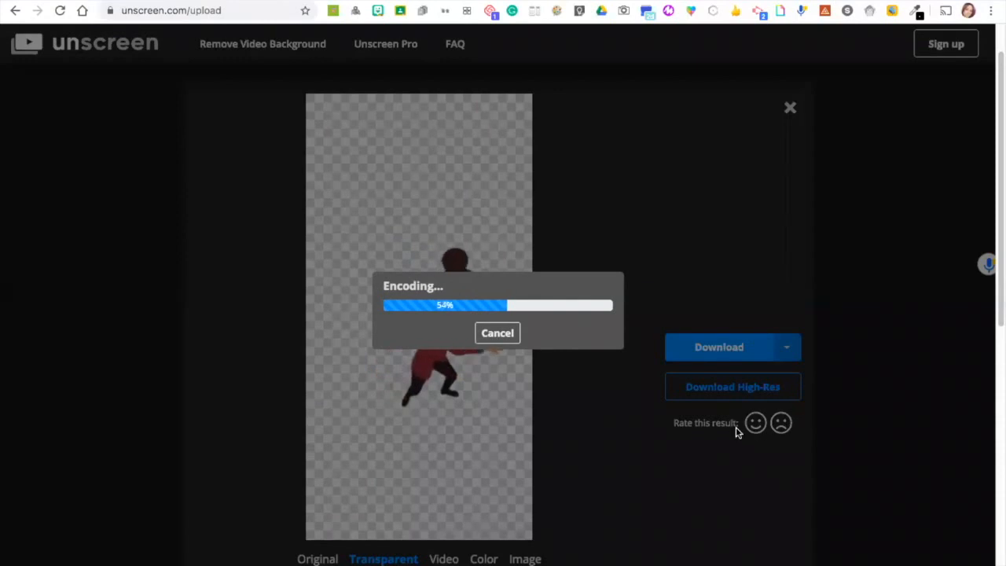
mouse_move(744, 456)
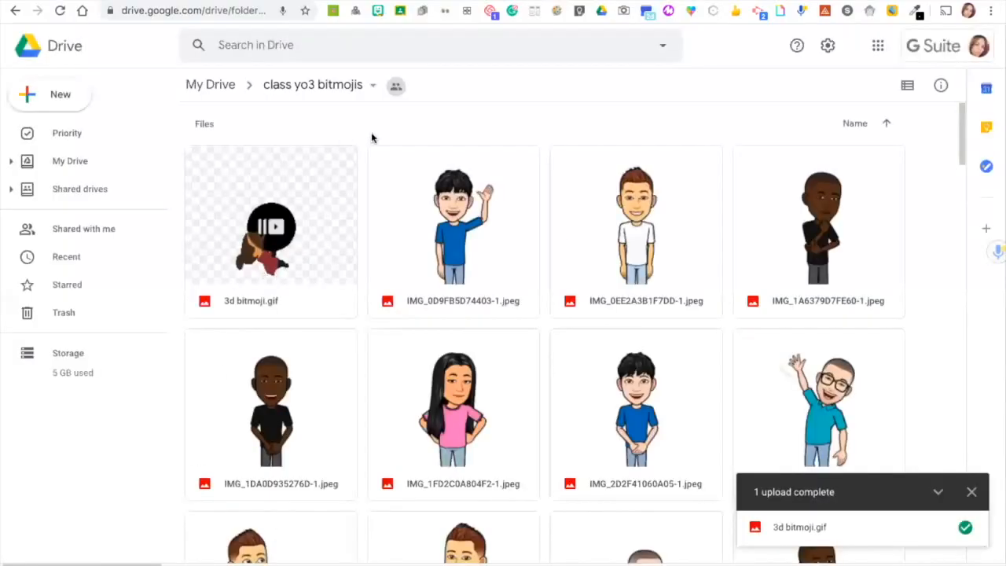
mouse_move(304, 164)
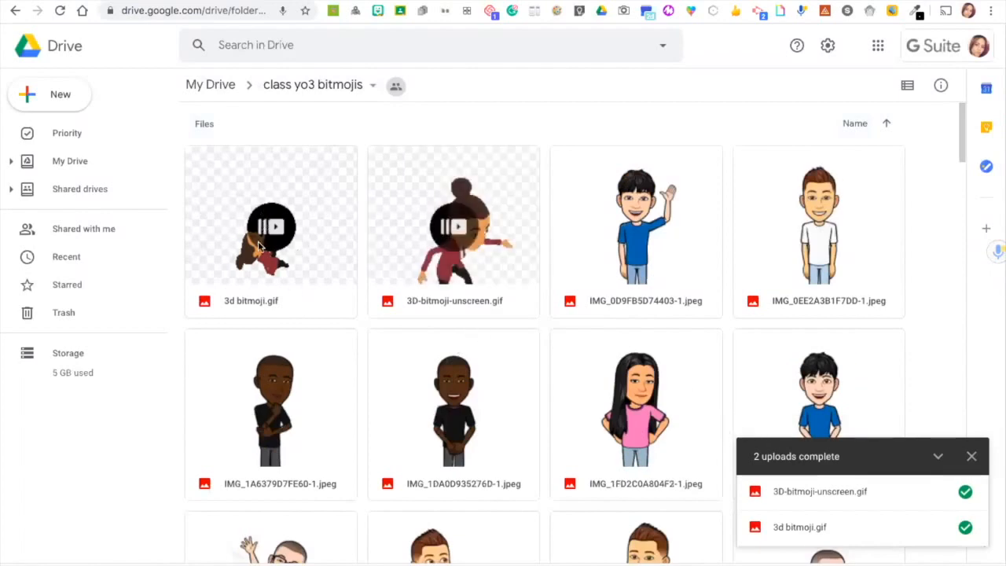
mouse_move(357, 268)
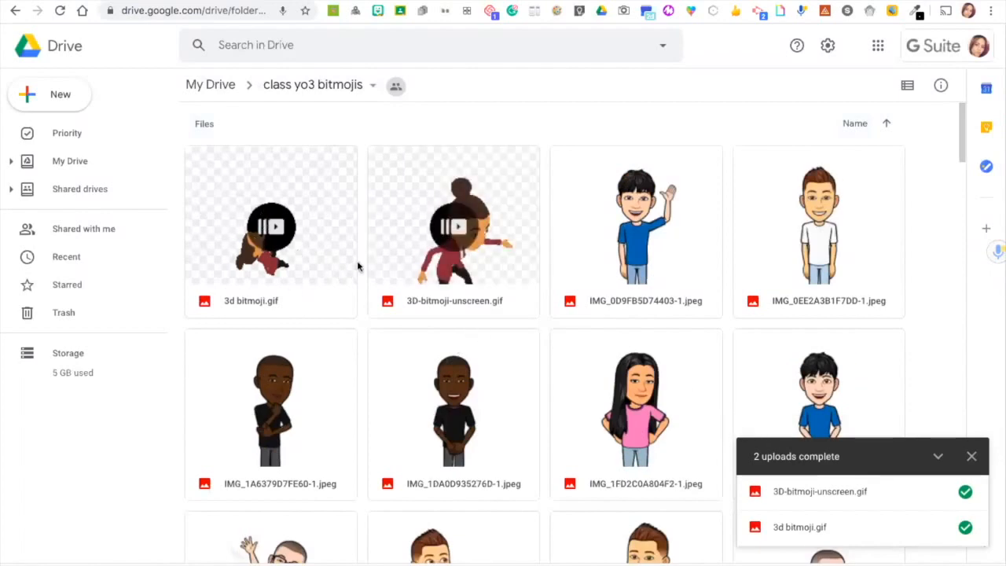
mouse_move(431, 173)
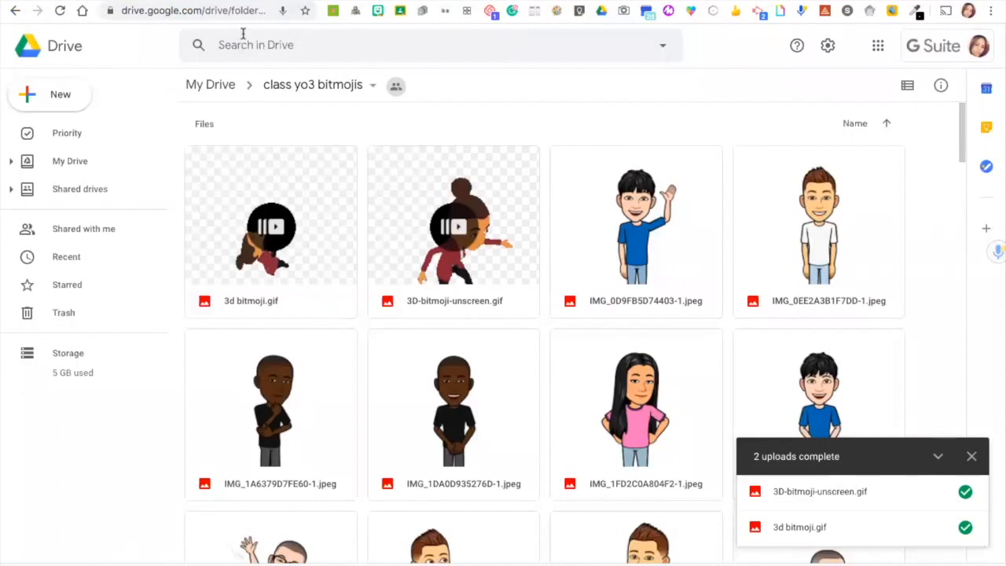
mouse_move(365, 279)
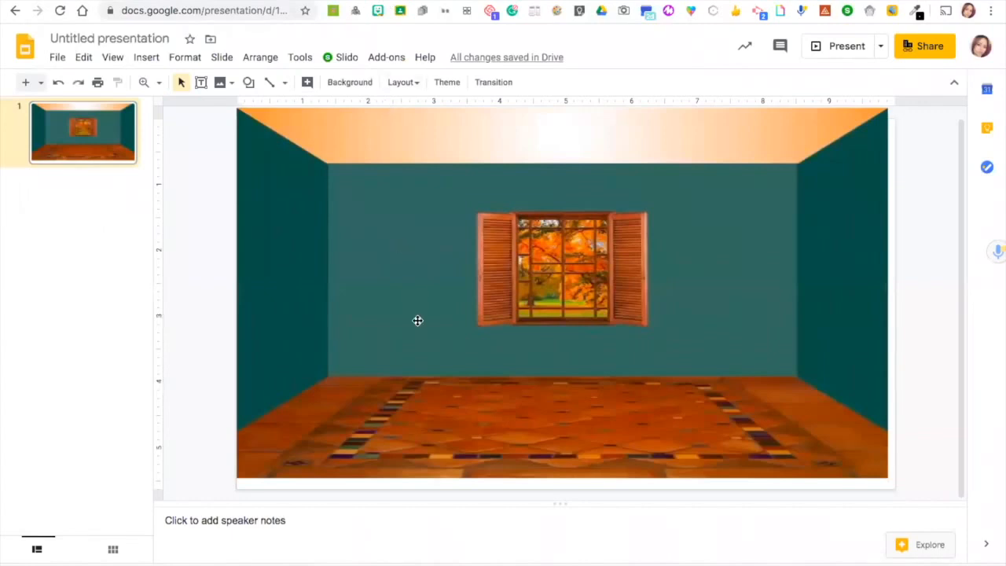
mouse_move(575, 463)
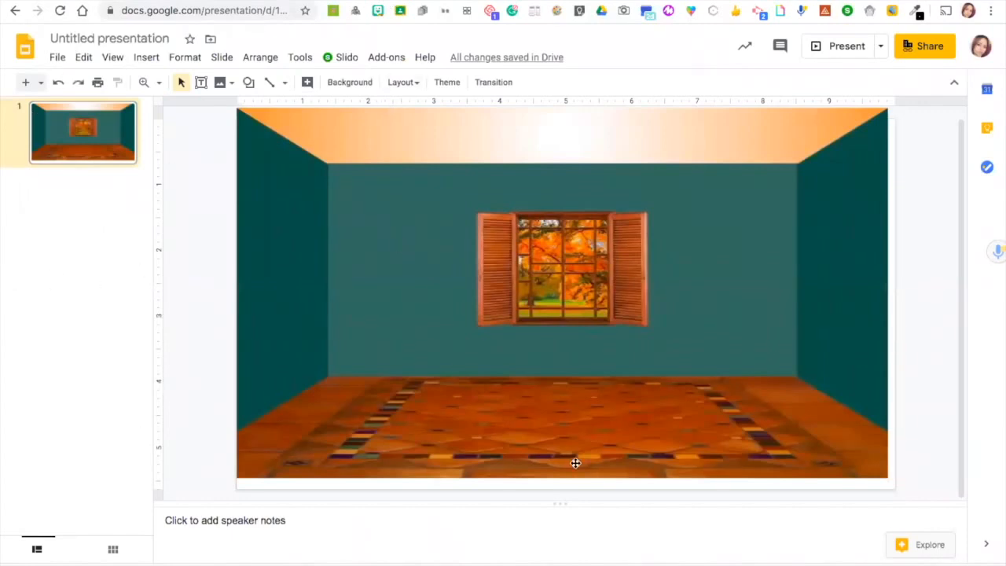
mouse_move(497, 226)
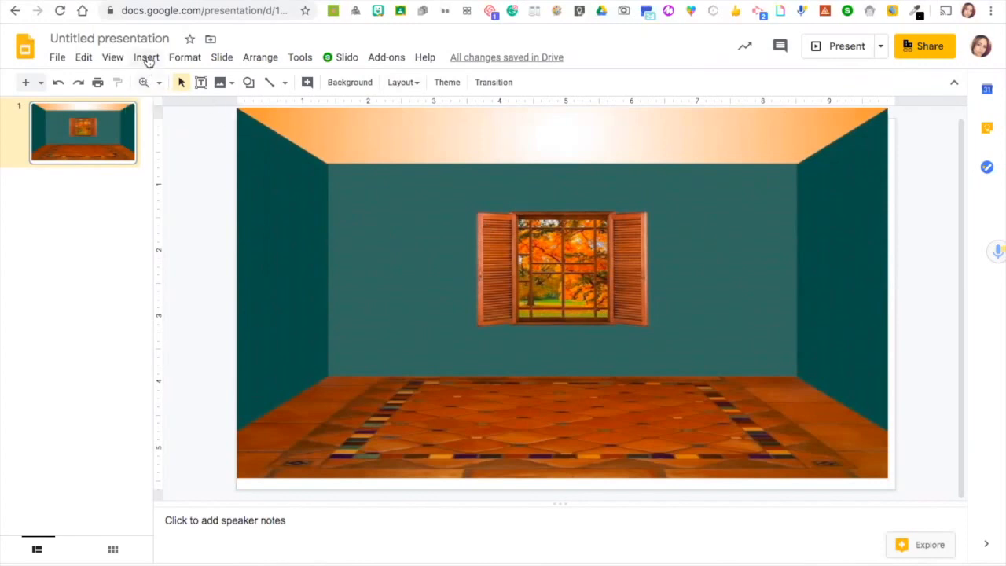
Insert the 3D-bitmoji-unscreen GIF from Drive onto the room-scene slide
left_click(146, 57)
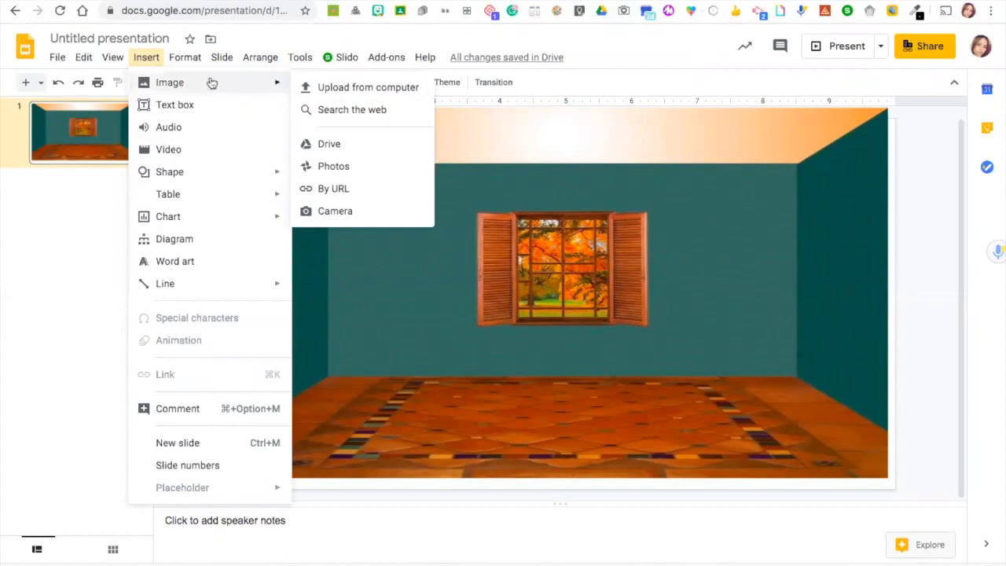
mouse_move(328, 143)
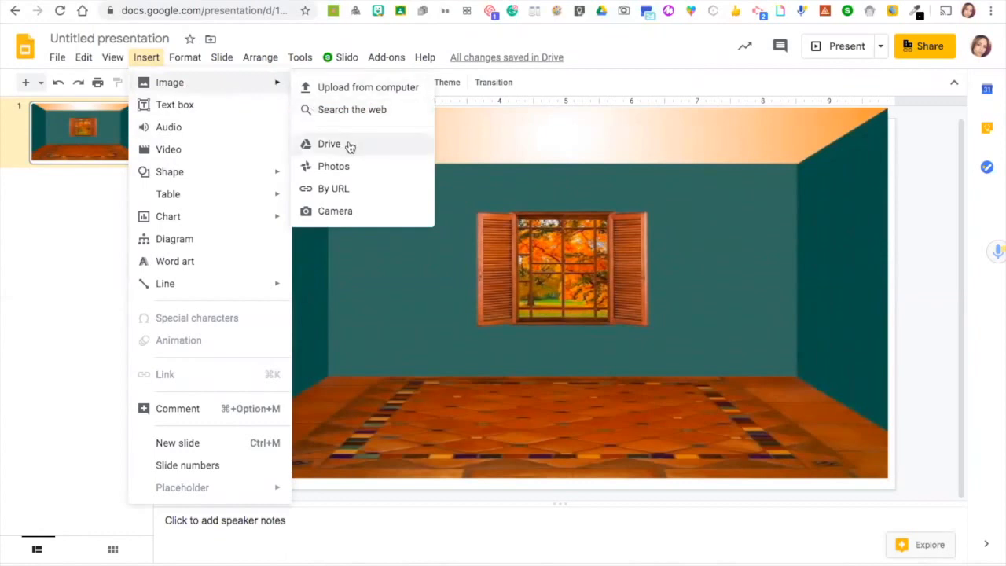
left_click(329, 143)
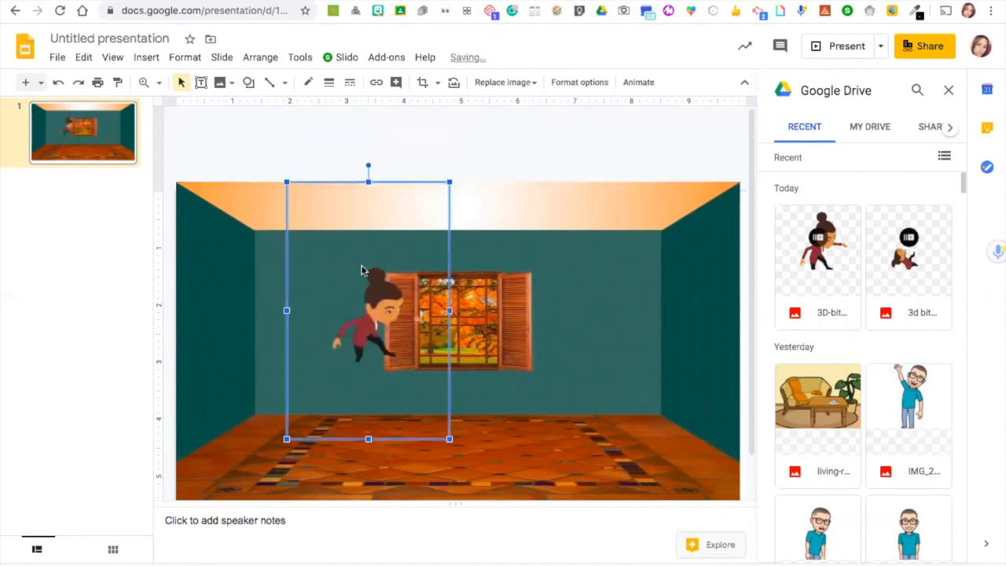
Drag the Bitmoji left onto the floor beside the window
left_click_drag(368, 311, 327, 330)
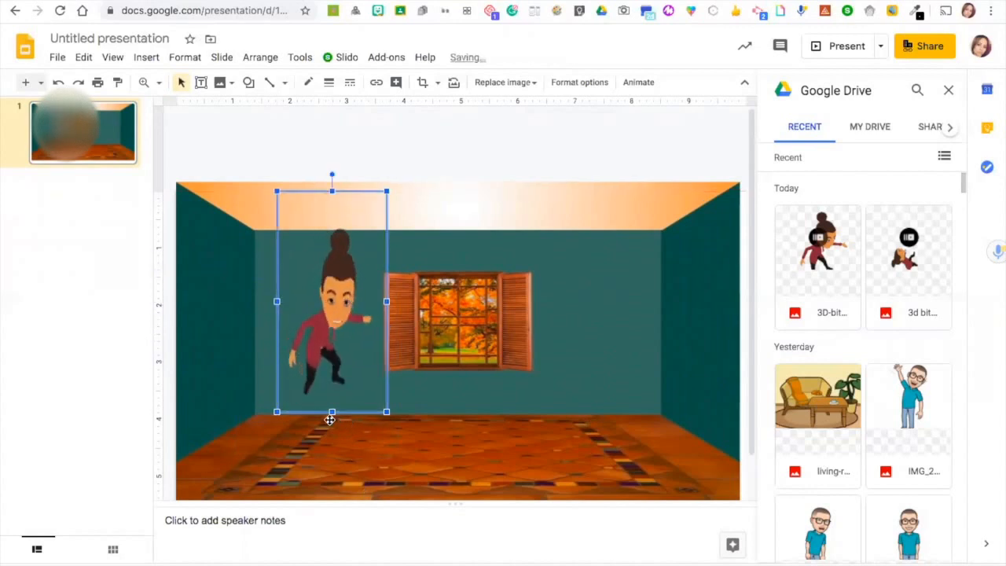
left_click_drag(330, 301, 343, 351)
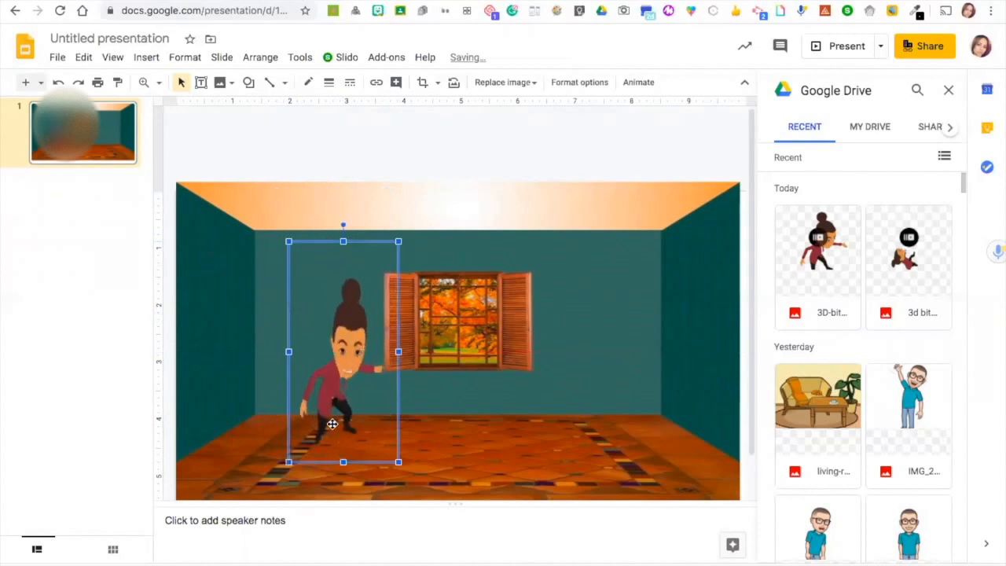
left_click_drag(343, 351, 300, 360)
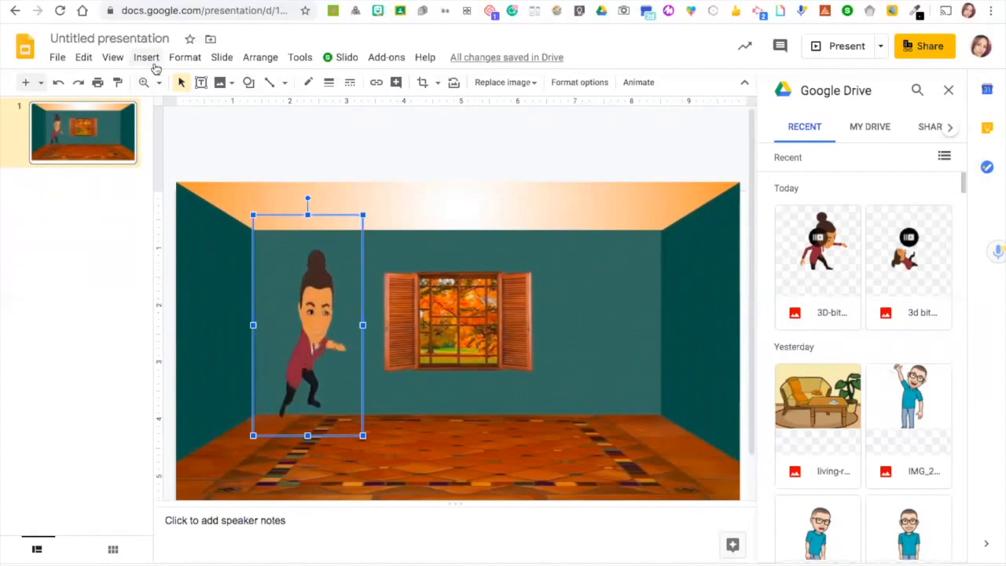
Insert a web-searched whiteboard image on the back wall and add a text box over it
left_click(146, 56)
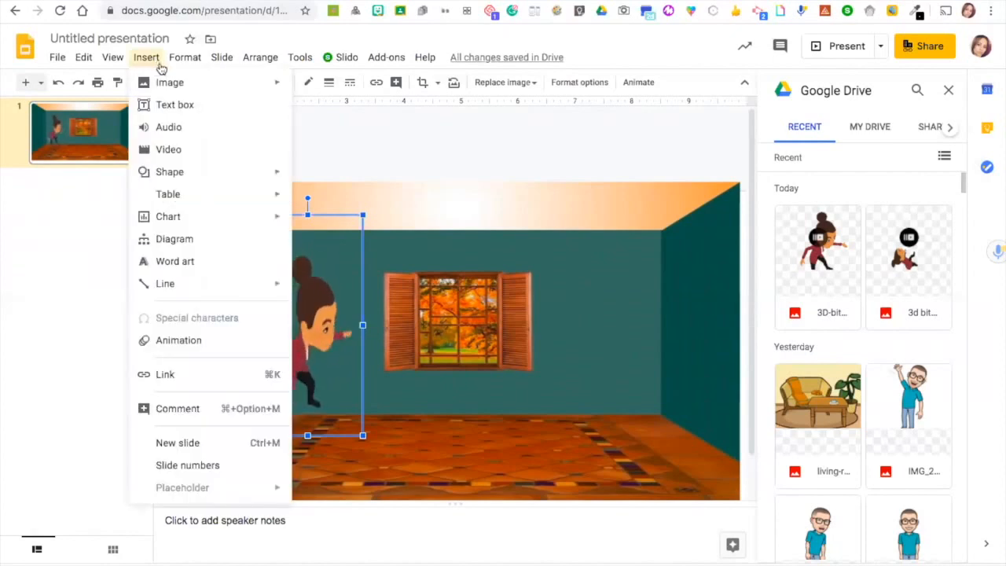
left_click(170, 82)
type("white board transparent")
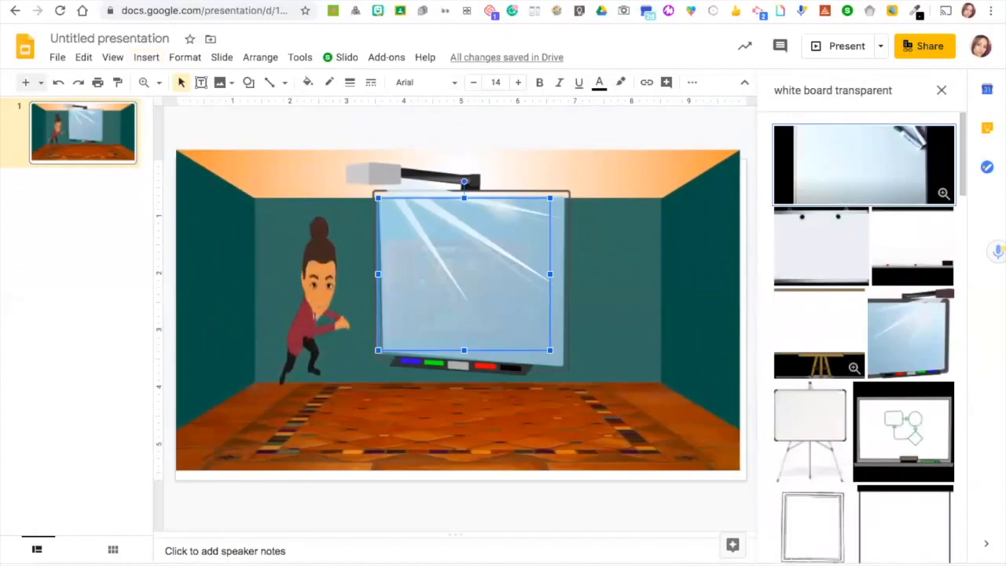
scroll("down", 3)
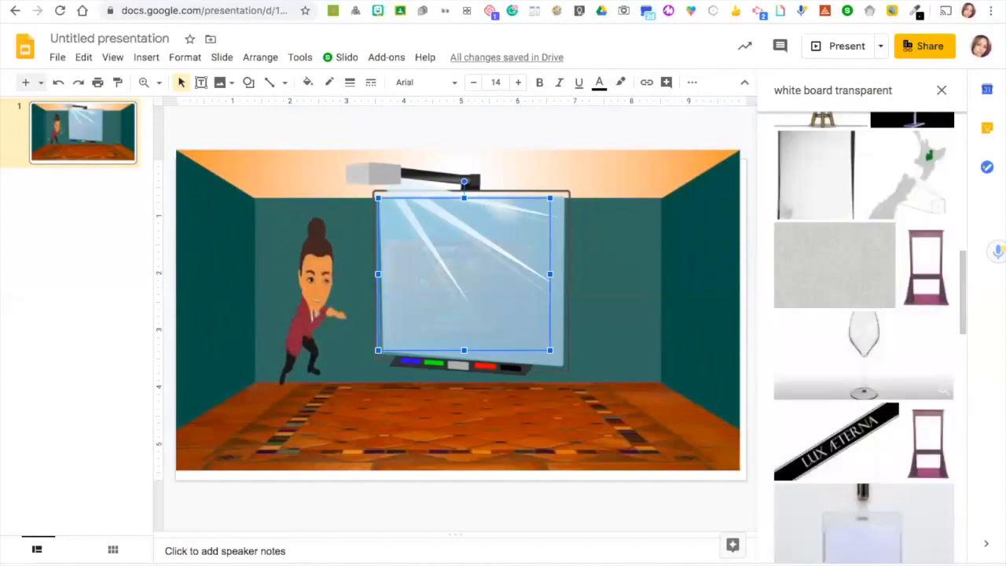
scroll("down", 3)
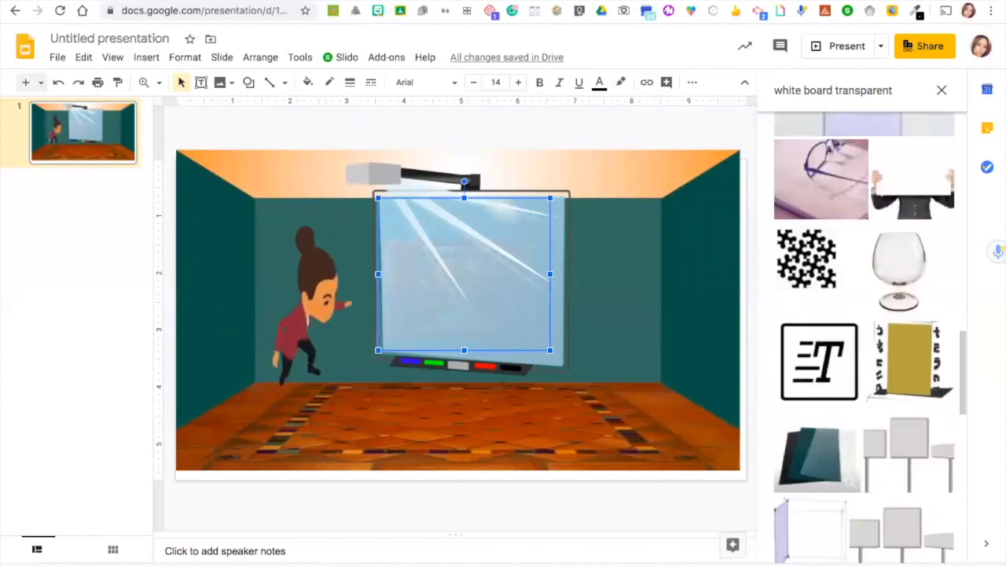
scroll("down", 3)
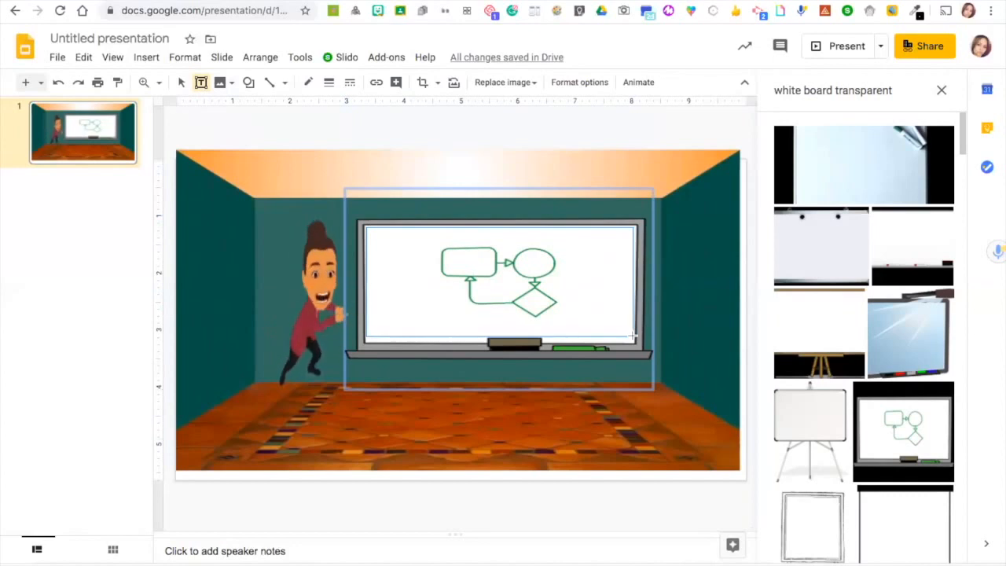
left_click(499, 283)
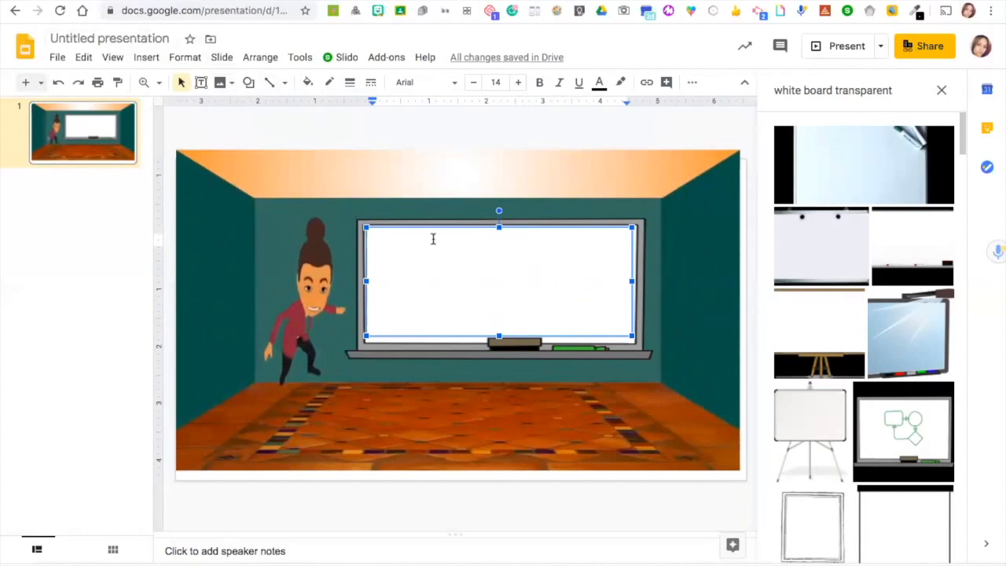
Type 'Today is Monday' on the whiteboard and erase the mistyped second line
type("Today")
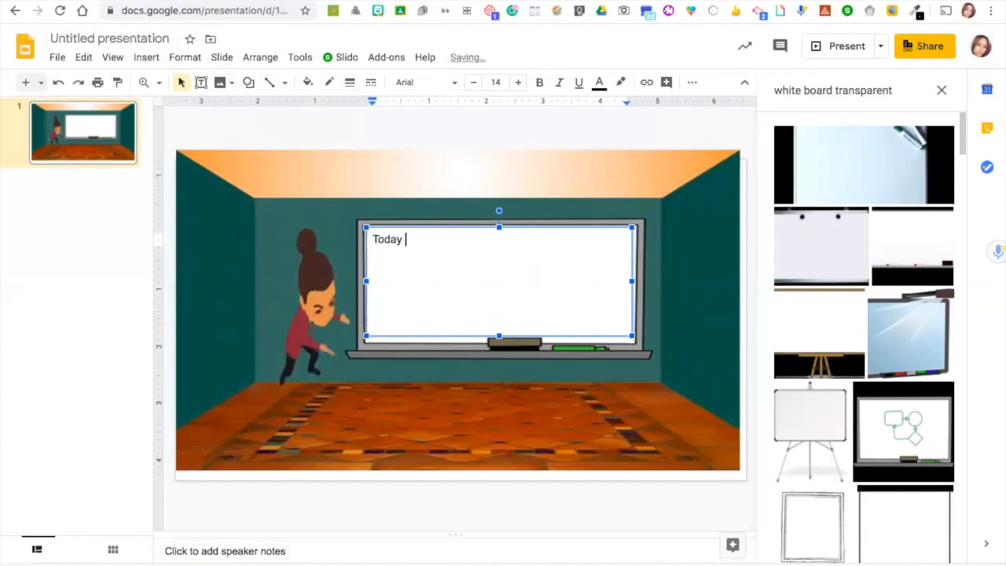
type("is Monday")
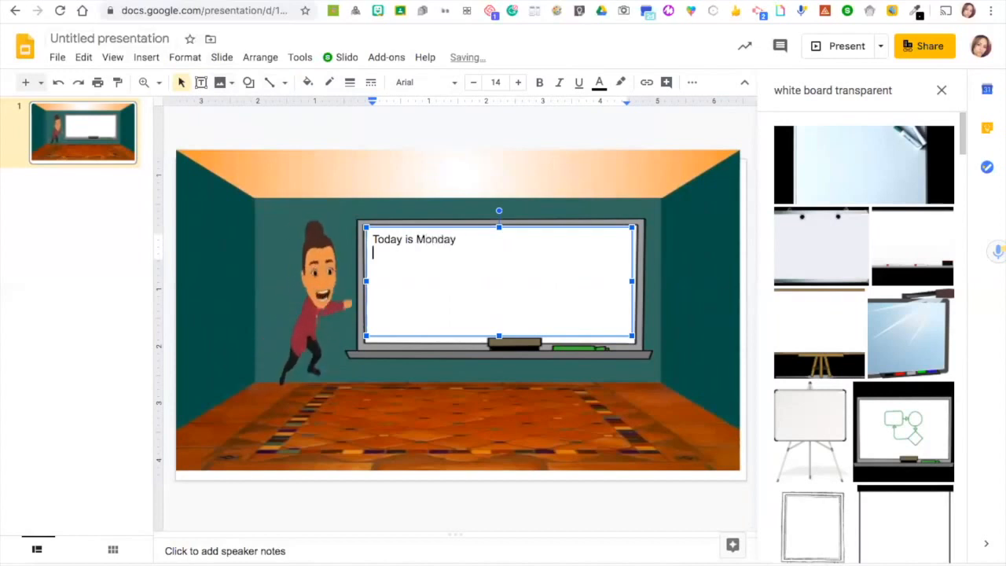
type("Ms am cak.")
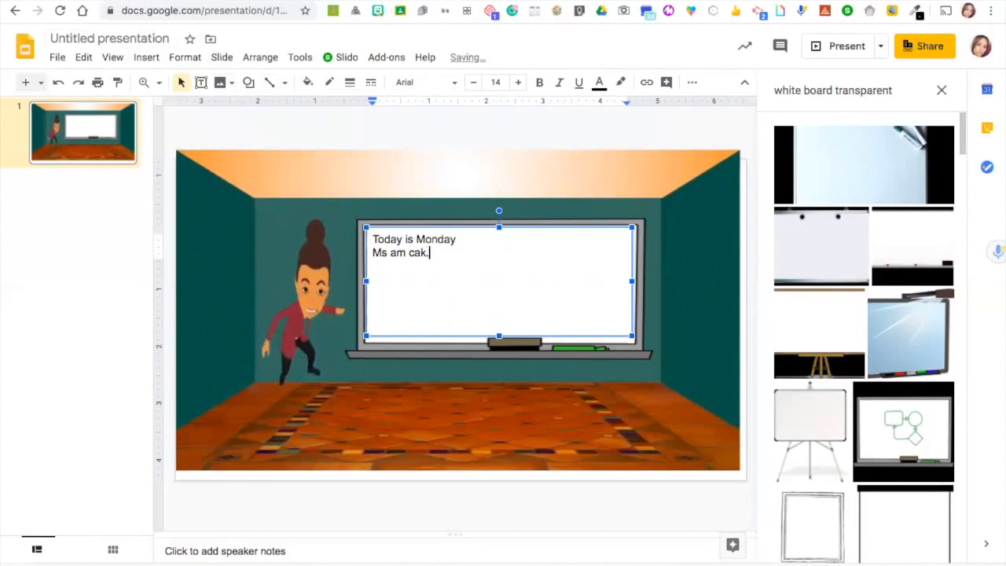
key("Backspace")
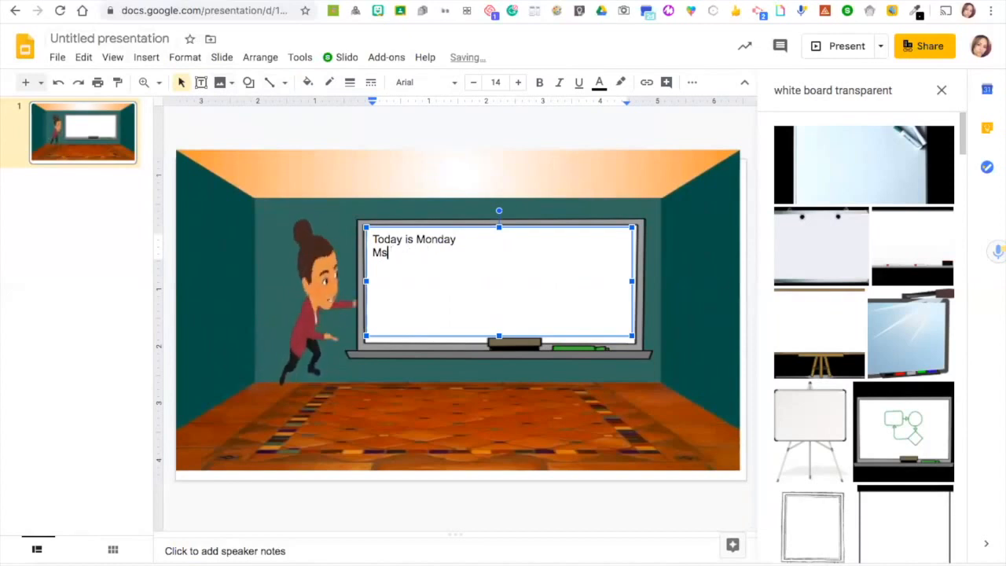